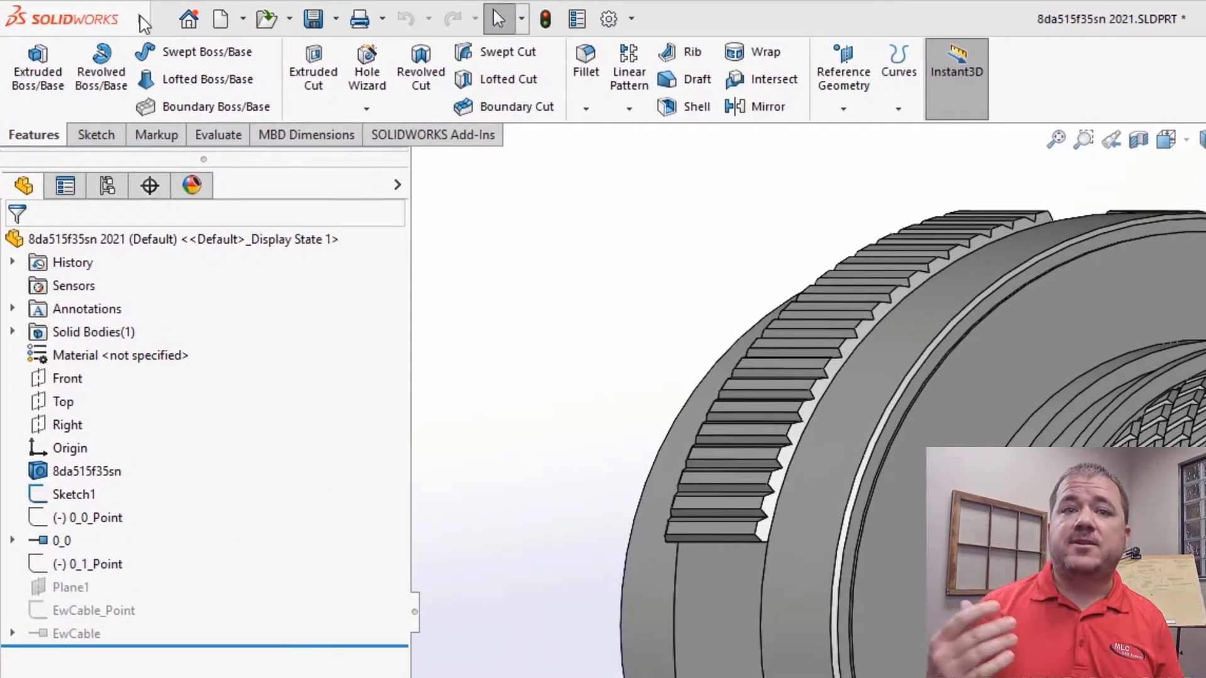
# Start the Create CPoint with manufacturer part tool for the Phoenix Contact 1771749 connector.
pyautogui.click(328, 19)
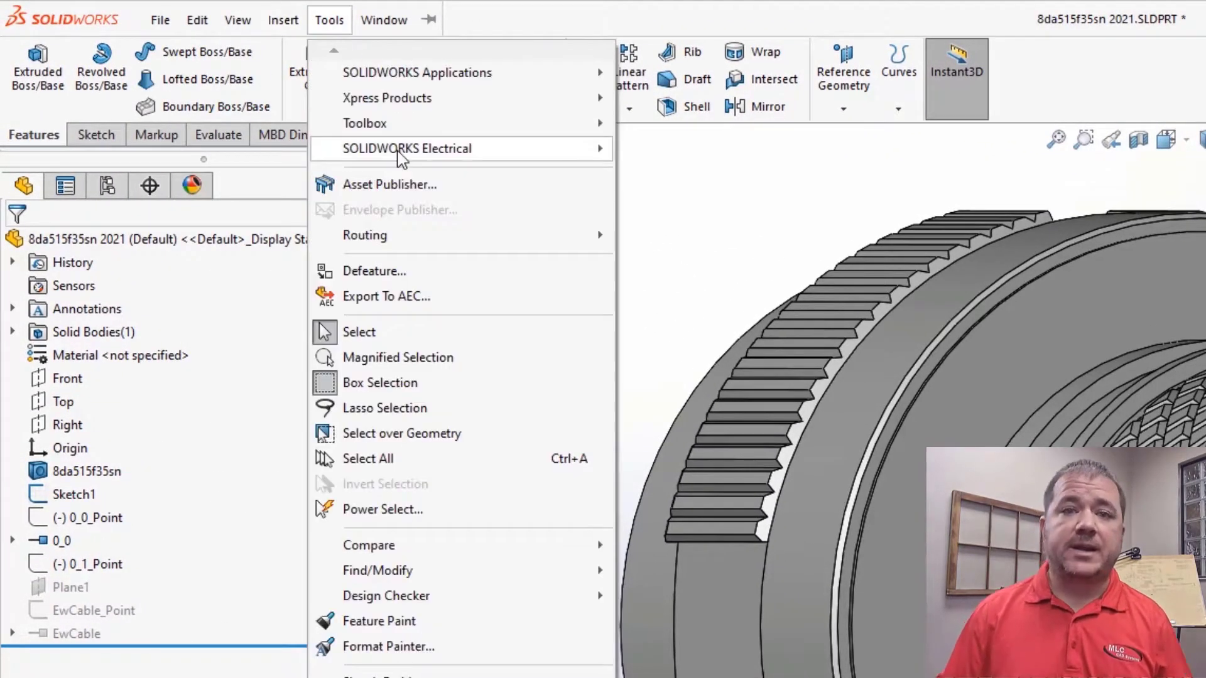
pyautogui.moveTo(406, 148)
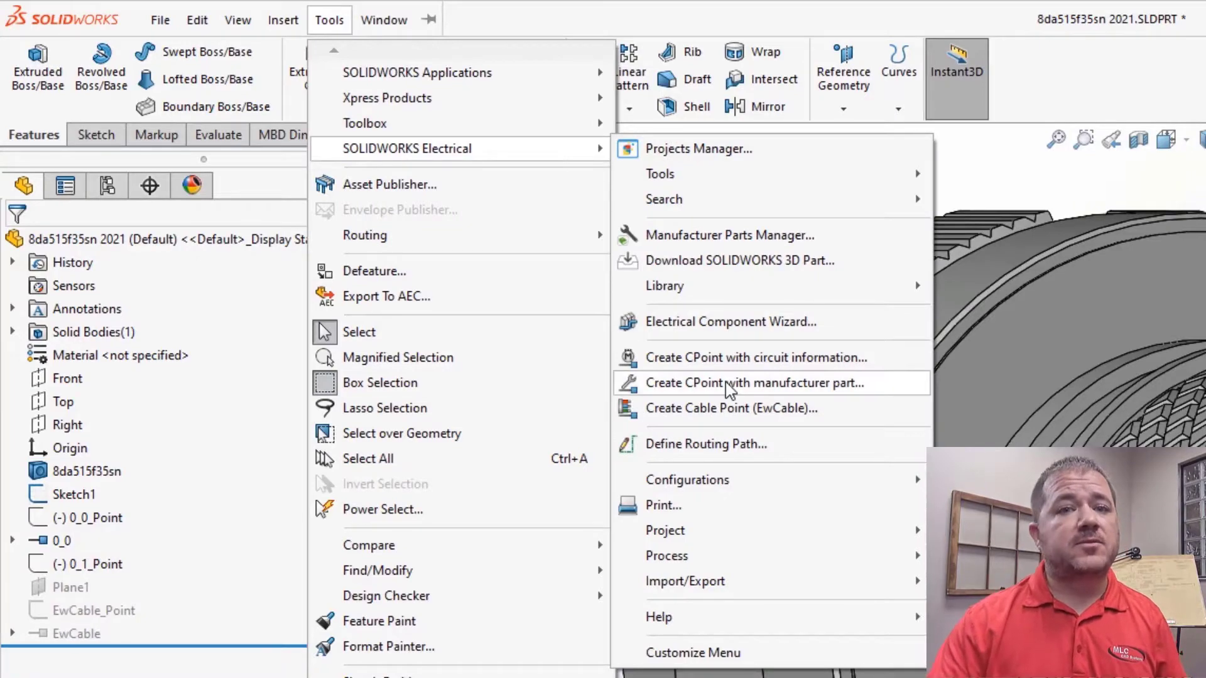
pyautogui.click(752, 383)
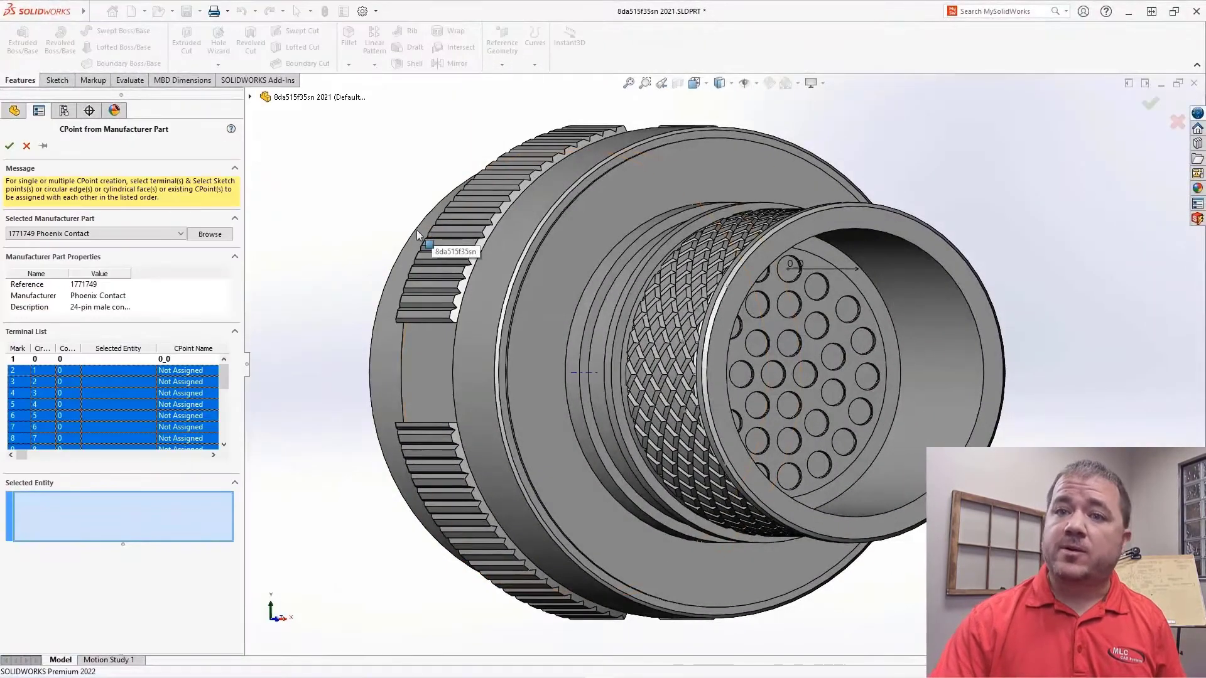
# Browse manufacturer parts with the manufacturer filter set to <All>, listing 319 connectors.
pyautogui.click(210, 234)
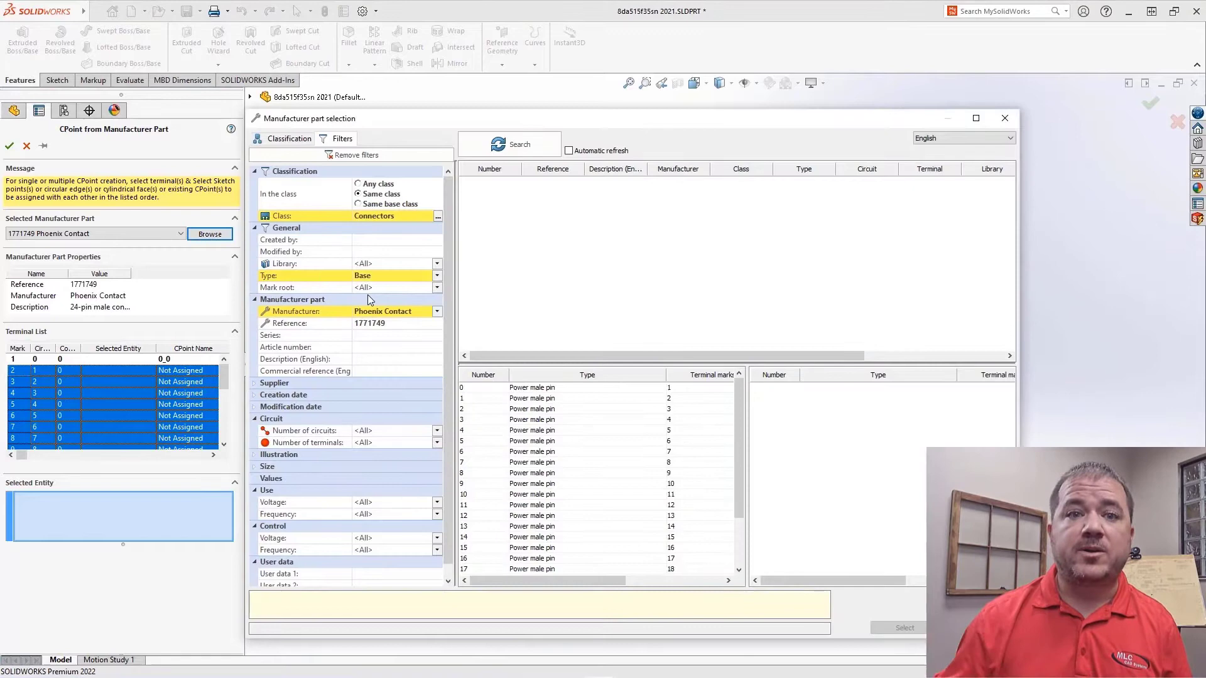
pyautogui.click(437, 312)
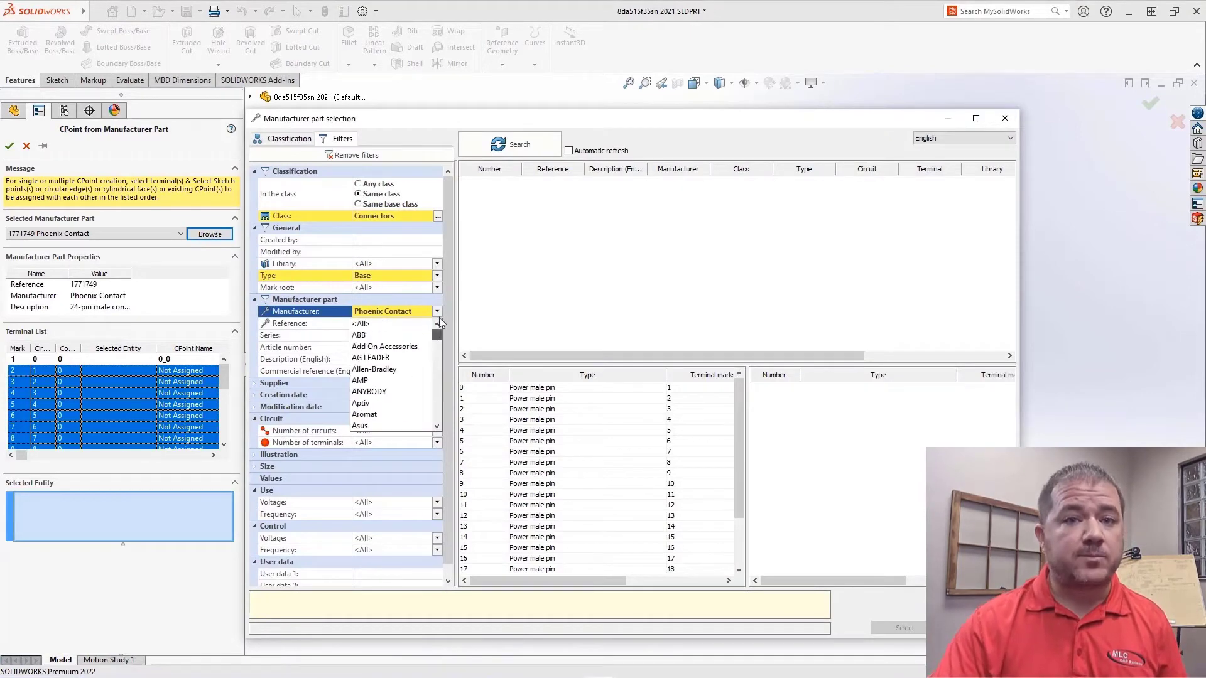
pyautogui.click(519, 143)
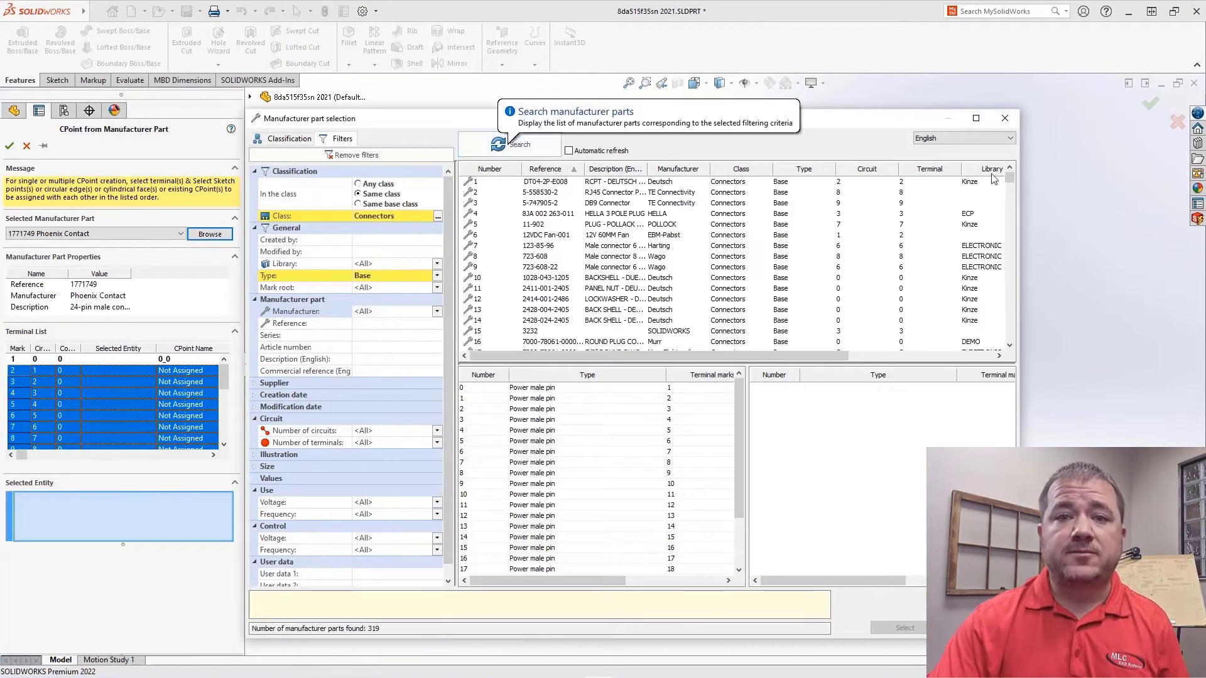
pyautogui.click(1004, 118)
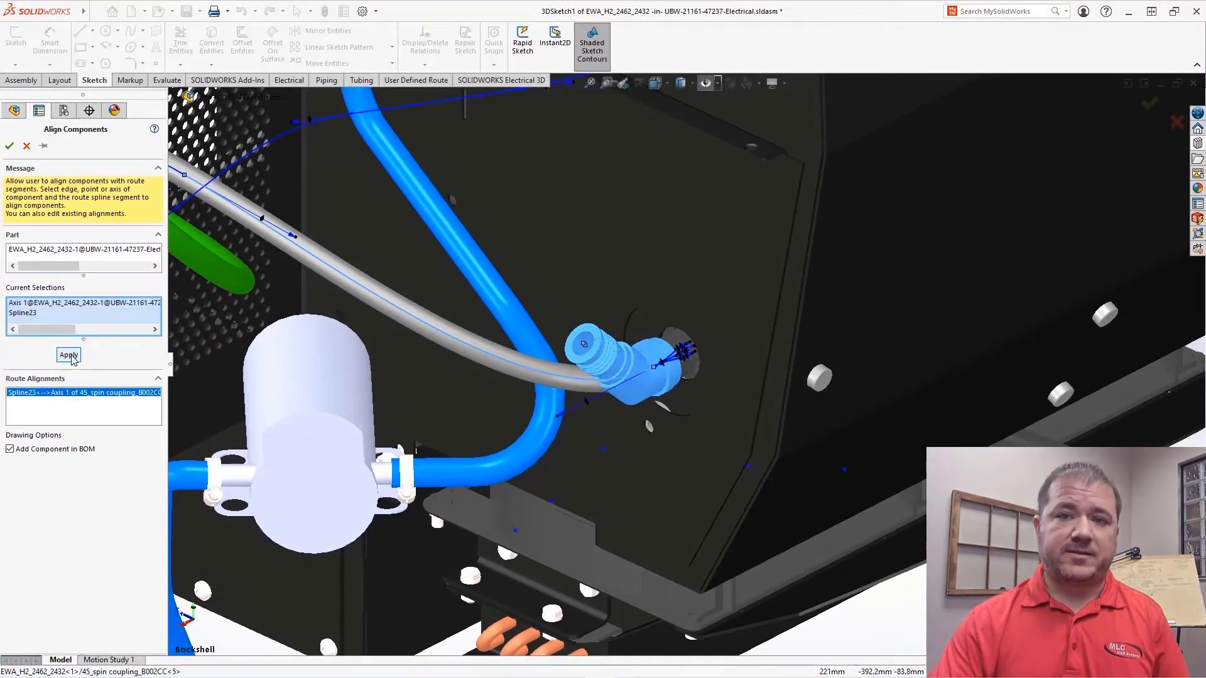
# Align the backshell axis to the route spline and flatten the route with a drawing.
pyautogui.click(68, 354)
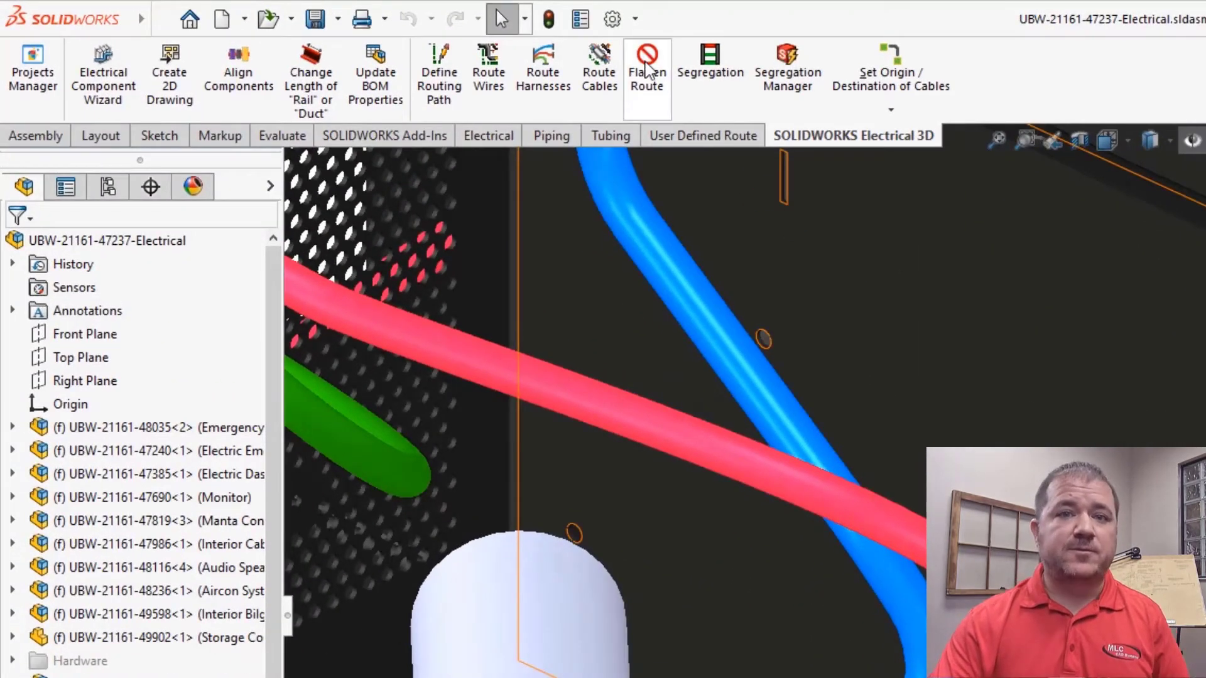
pyautogui.click(647, 66)
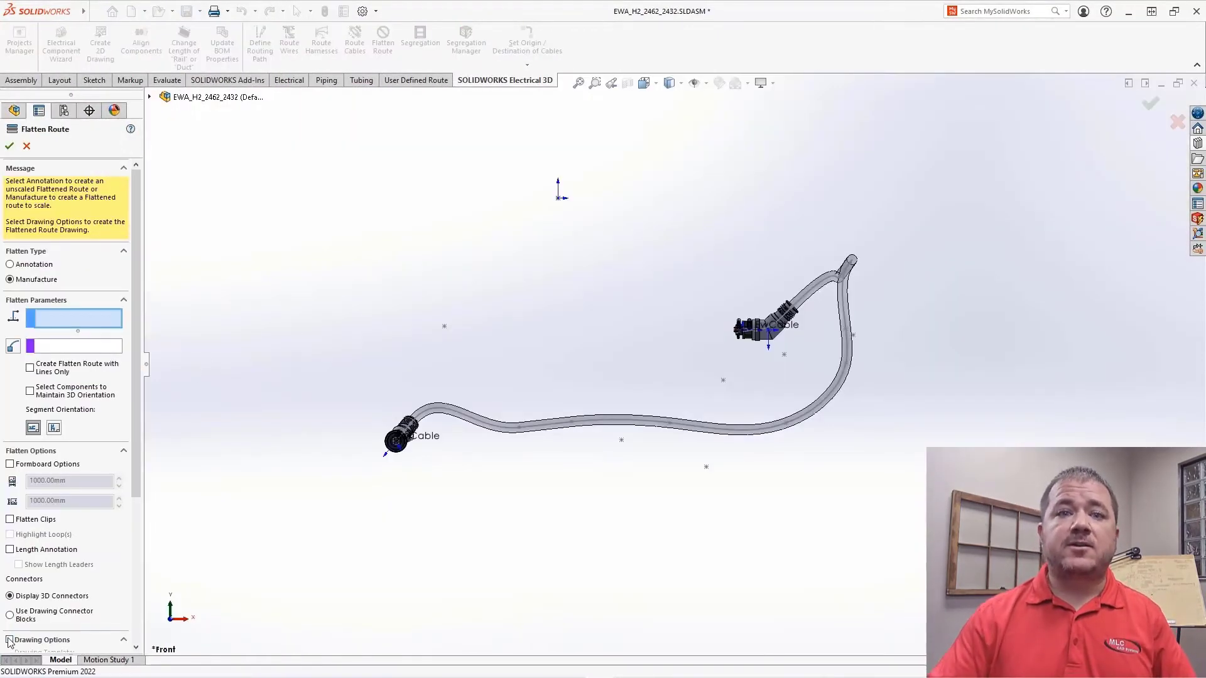
pyautogui.click(8, 146)
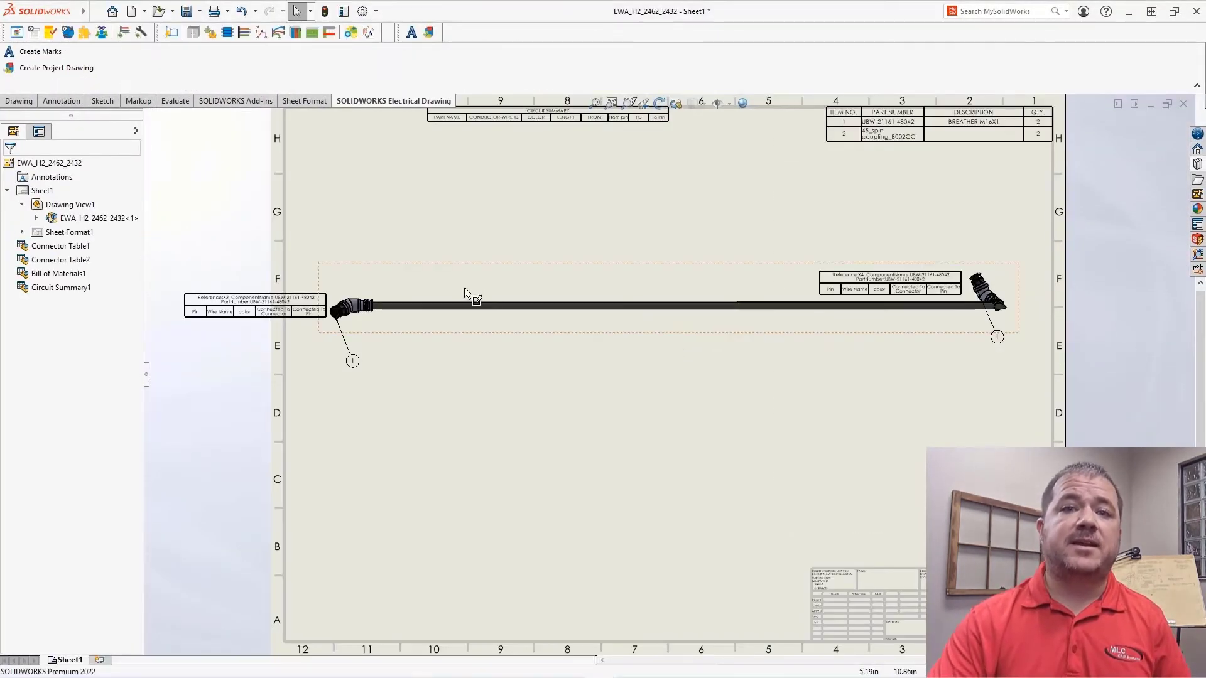